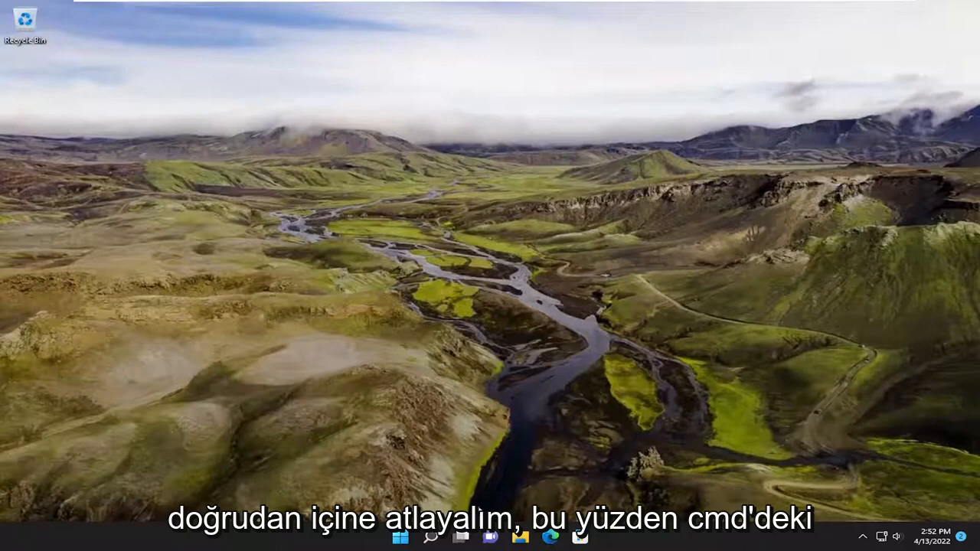
# - Search for cmd and launch Command Prompt as administrator
pyautogui.click(430, 535)
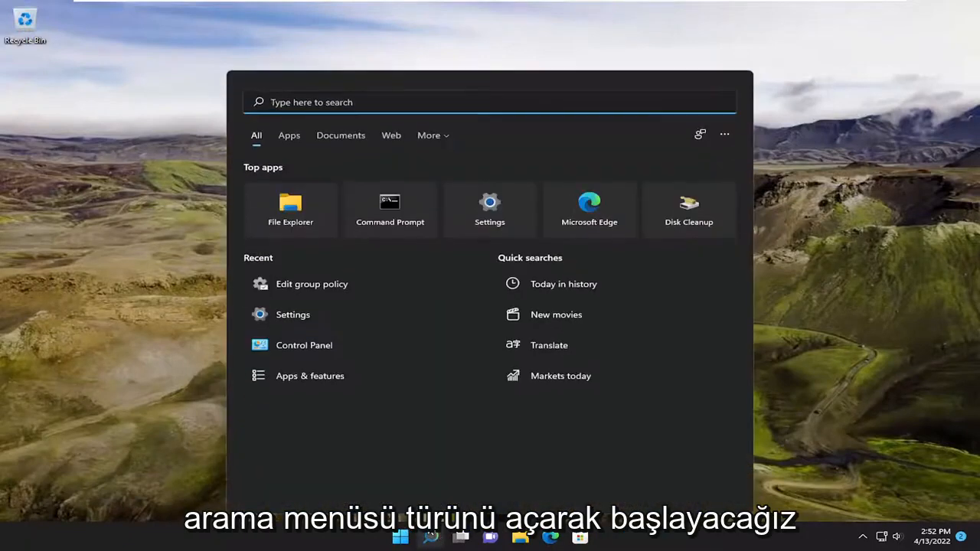
pyautogui.write('cmd')
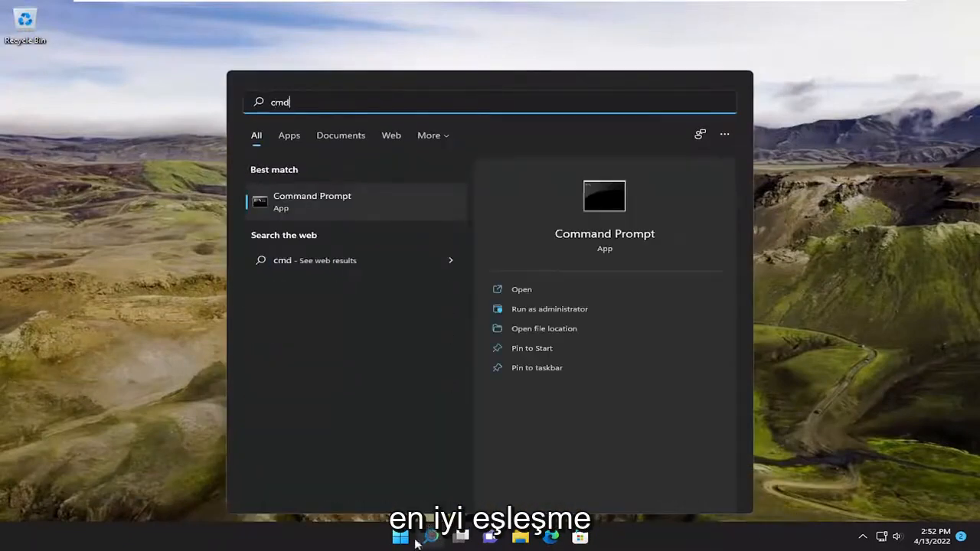
pyautogui.moveTo(304, 210)
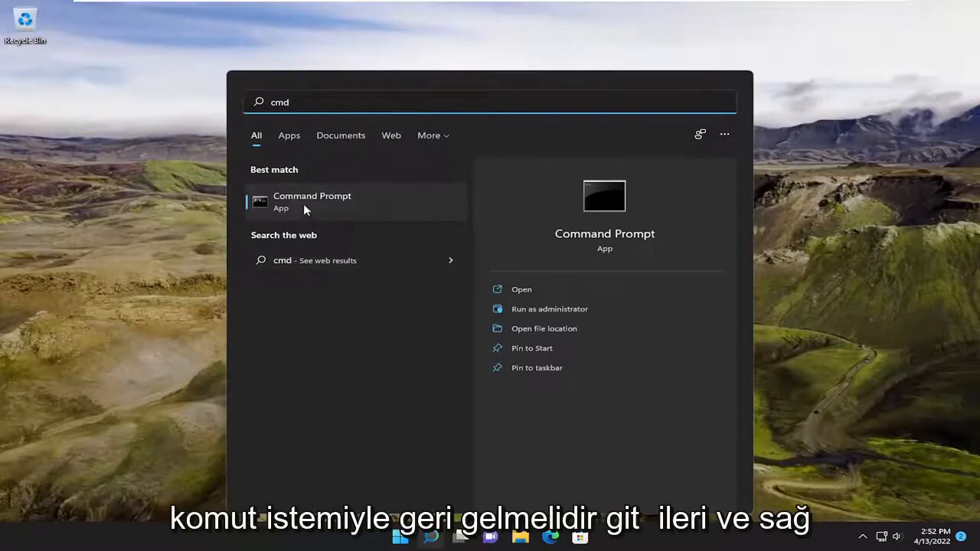
pyautogui.rightClick(312, 201)
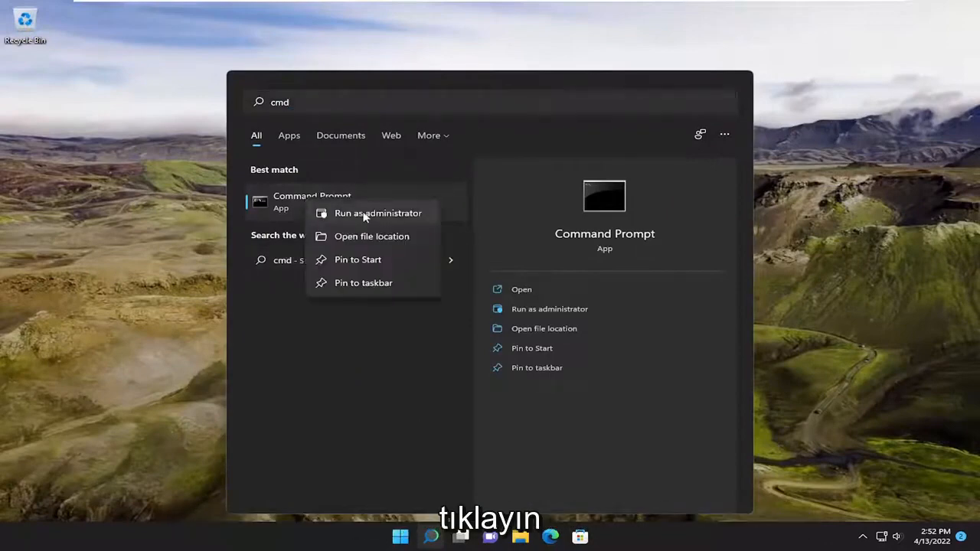
pyautogui.click(378, 213)
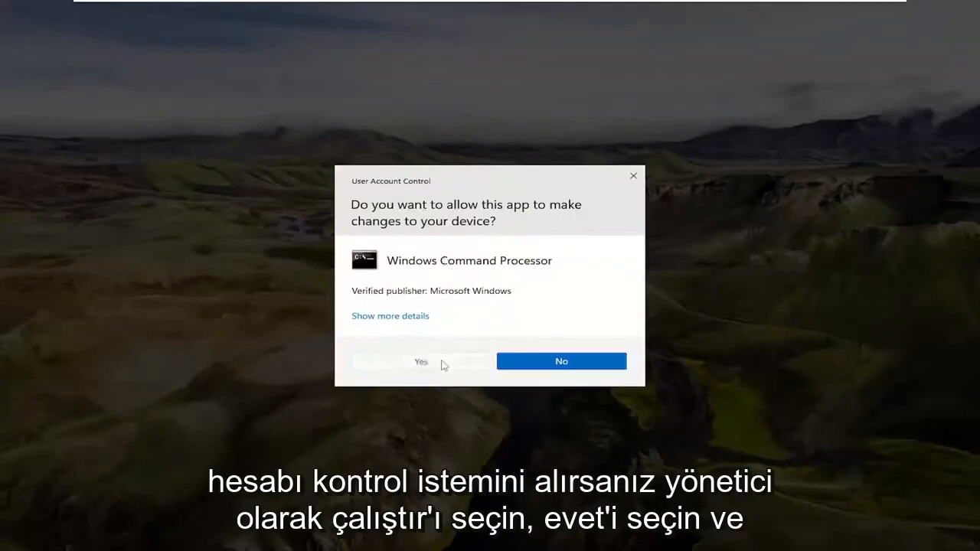
# - Approve the UAC prompt and bring up the console window's Edit submenu for pasting
pyautogui.click(420, 361)
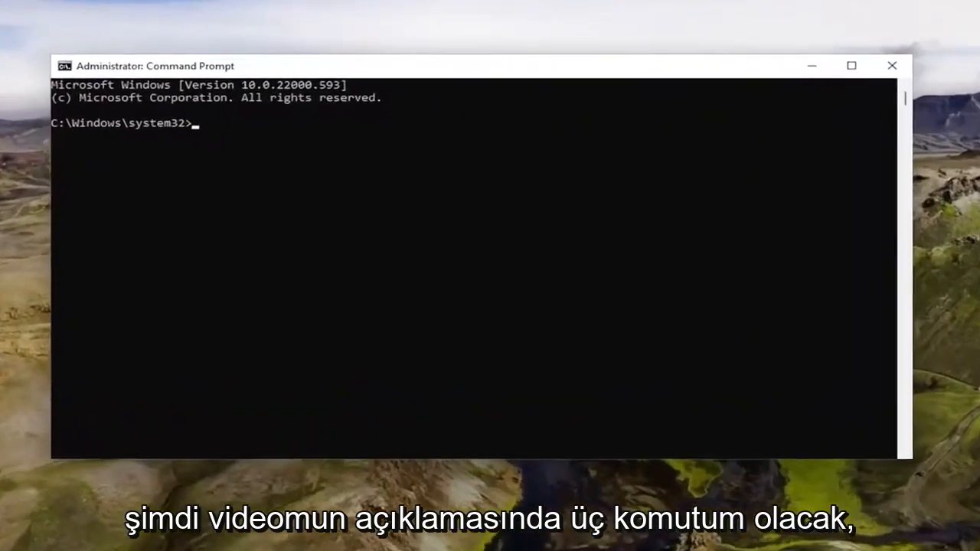
pyautogui.moveTo(567, 261)
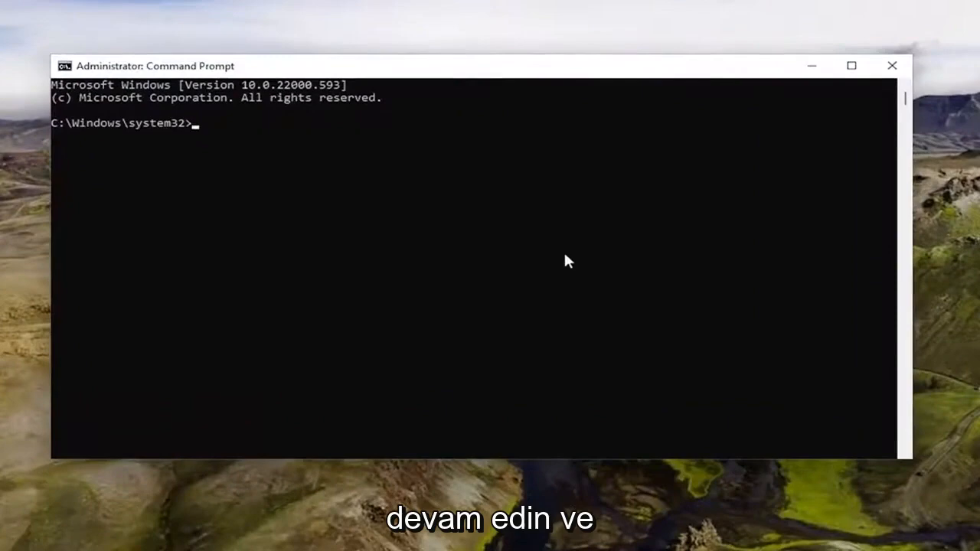
pyautogui.moveTo(482, 148)
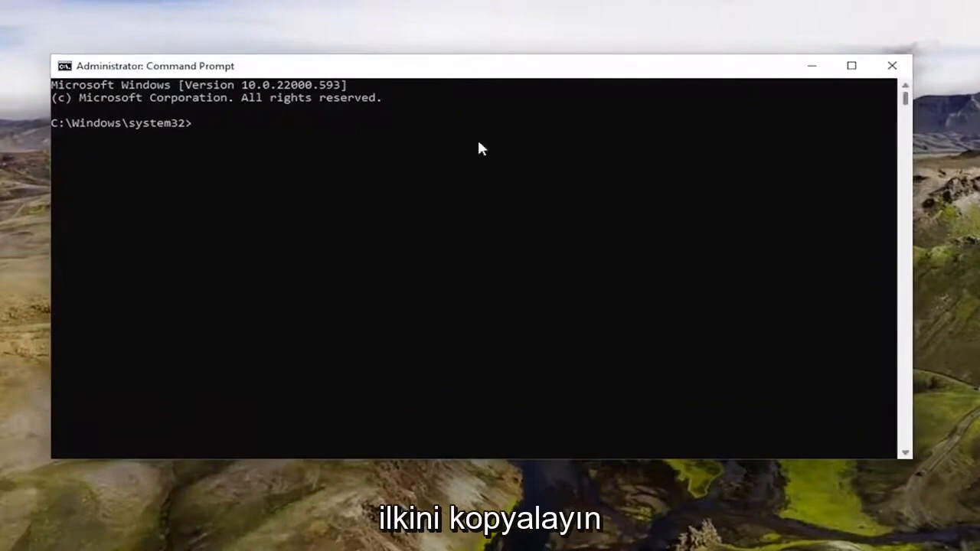
pyautogui.click(393, 66)
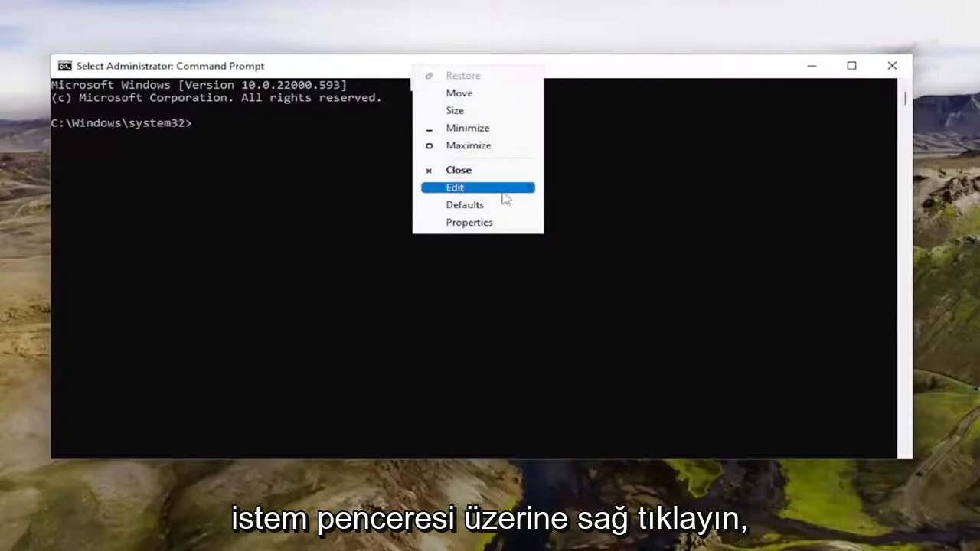
pyautogui.click(455, 187)
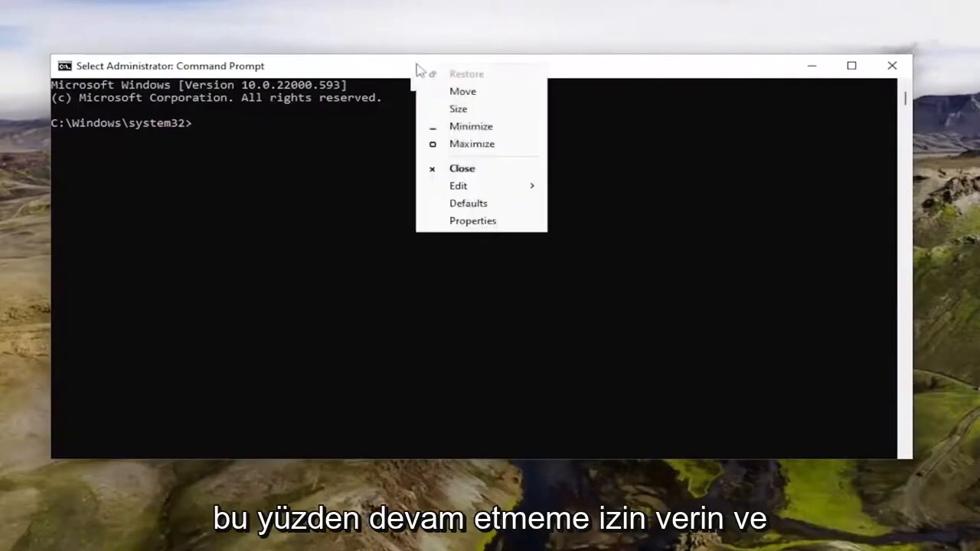
pyautogui.click(458, 185)
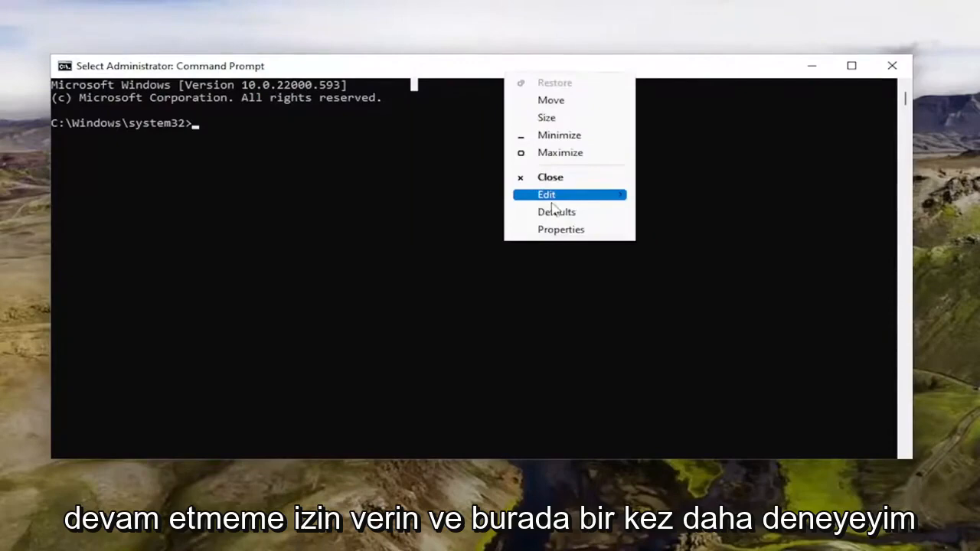
pyautogui.click(547, 194)
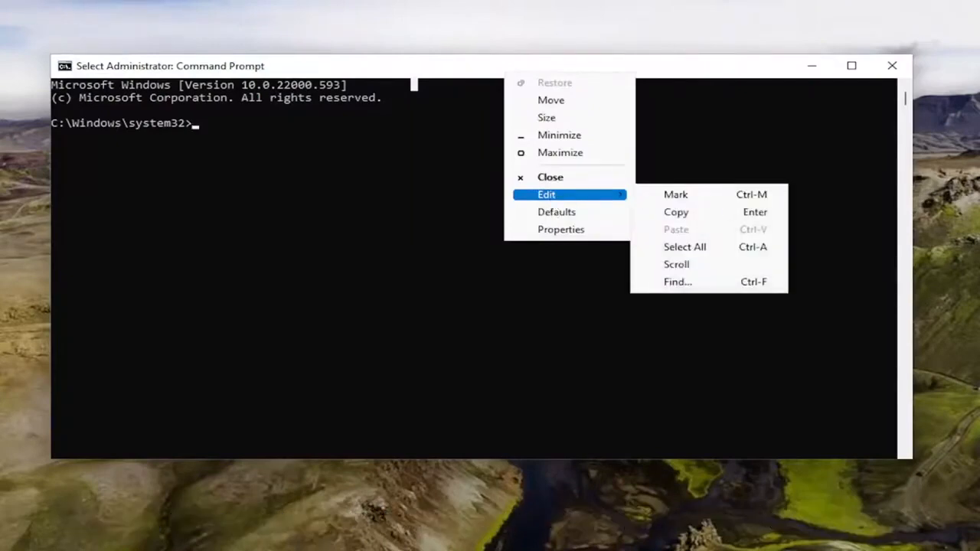
pyautogui.moveTo(604, 42)
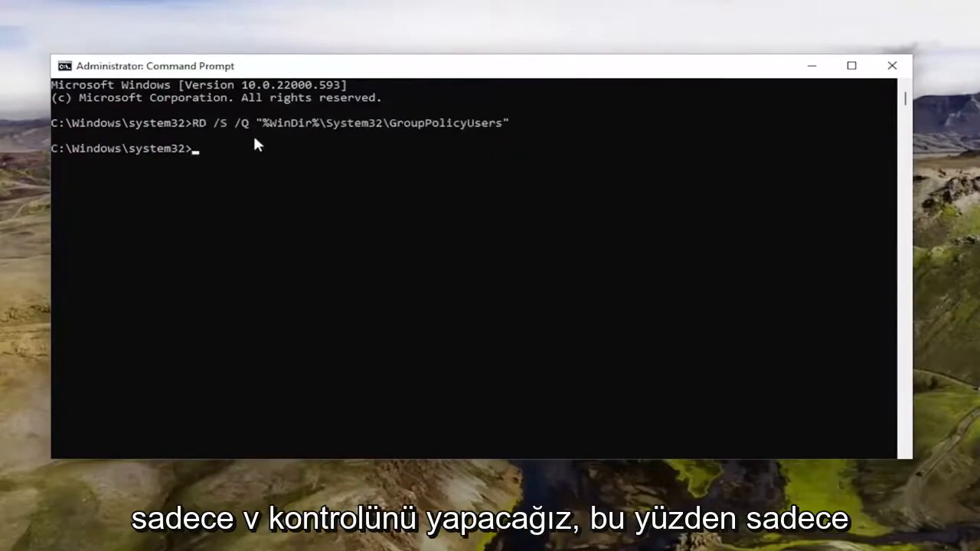
pyautogui.moveTo(222, 150)
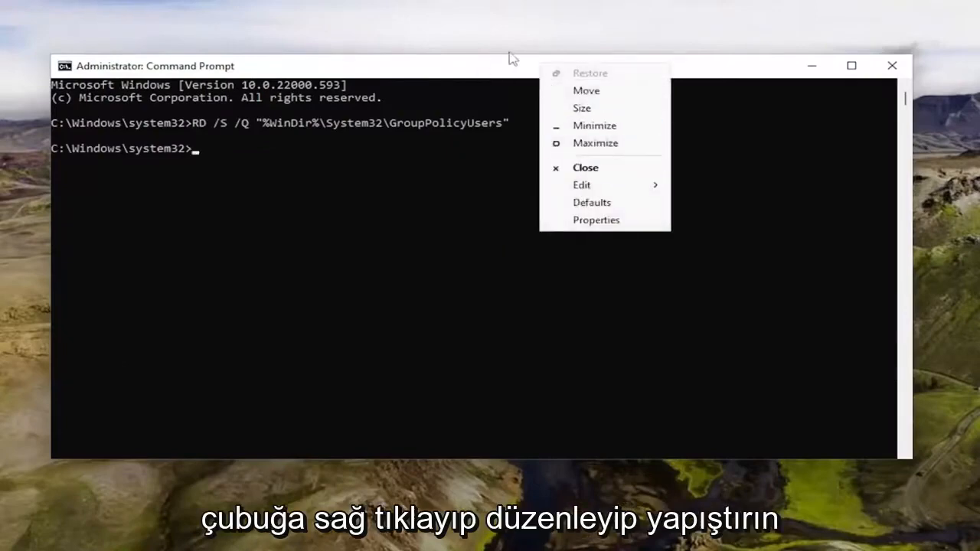
# - Paste and run RD /S /Q for the GroupPolicyUsers and GroupPolicy folders
pyautogui.click(580, 184)
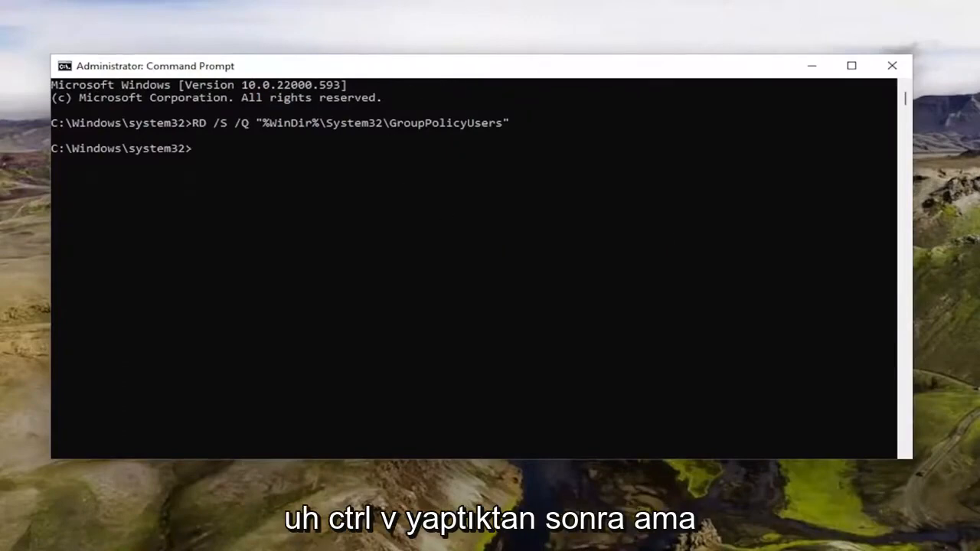
pyautogui.moveTo(569, 91)
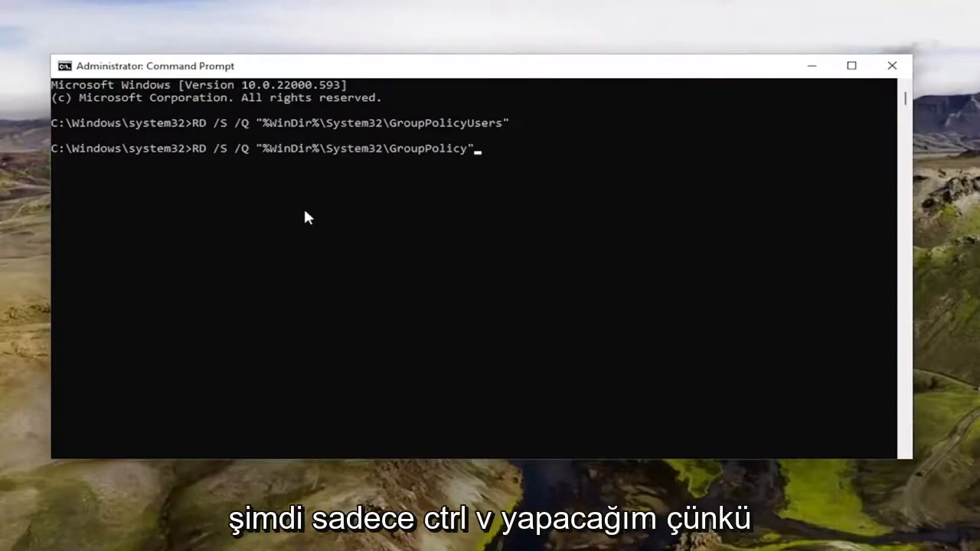
pyautogui.press('Return')
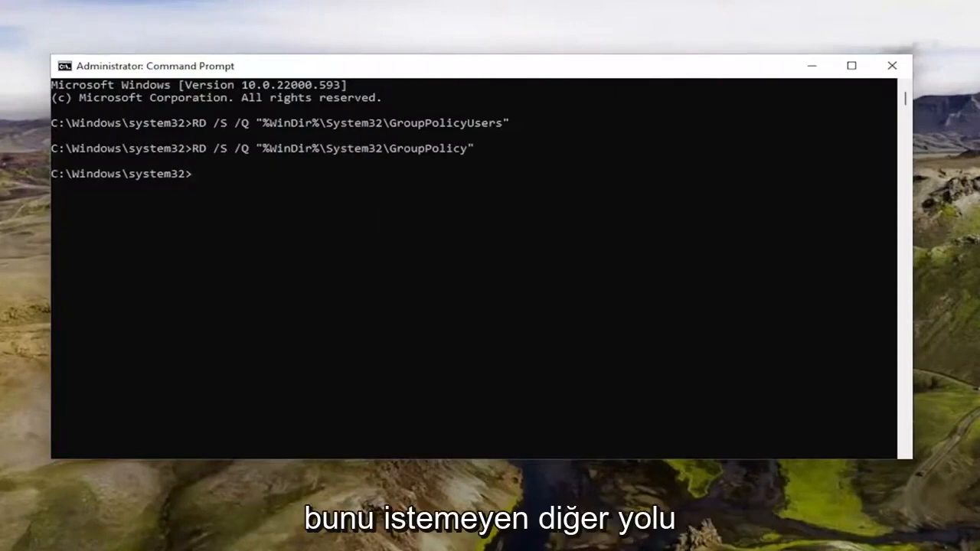
pyautogui.moveTo(313, 233)
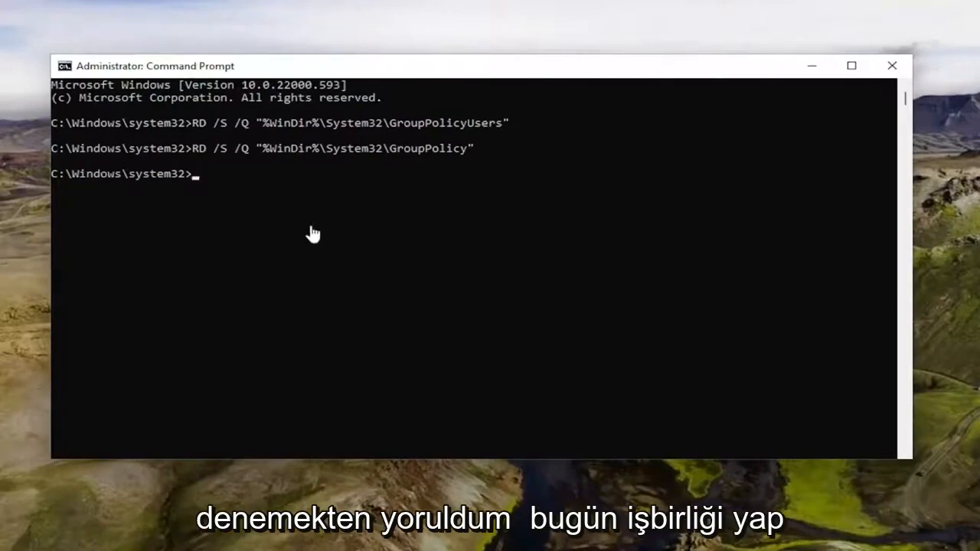
pyautogui.moveTo(275, 186)
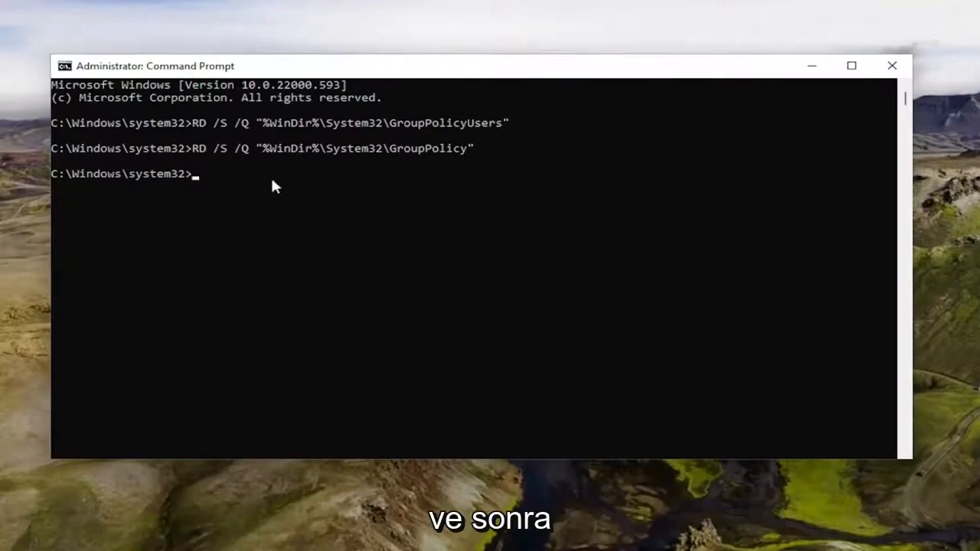
# - Run gpupdate /force to refresh computer and user policies
pyautogui.press('Return')
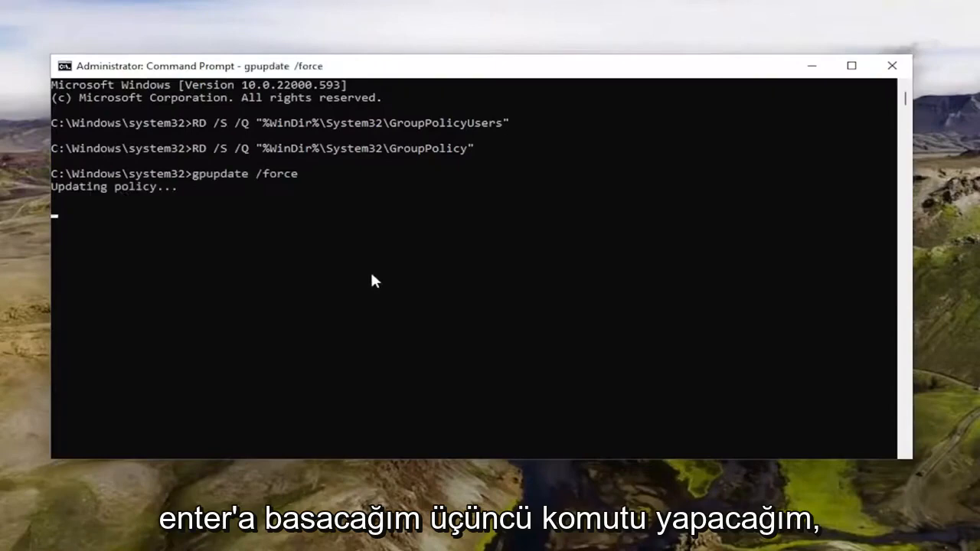
pyautogui.moveTo(145, 203)
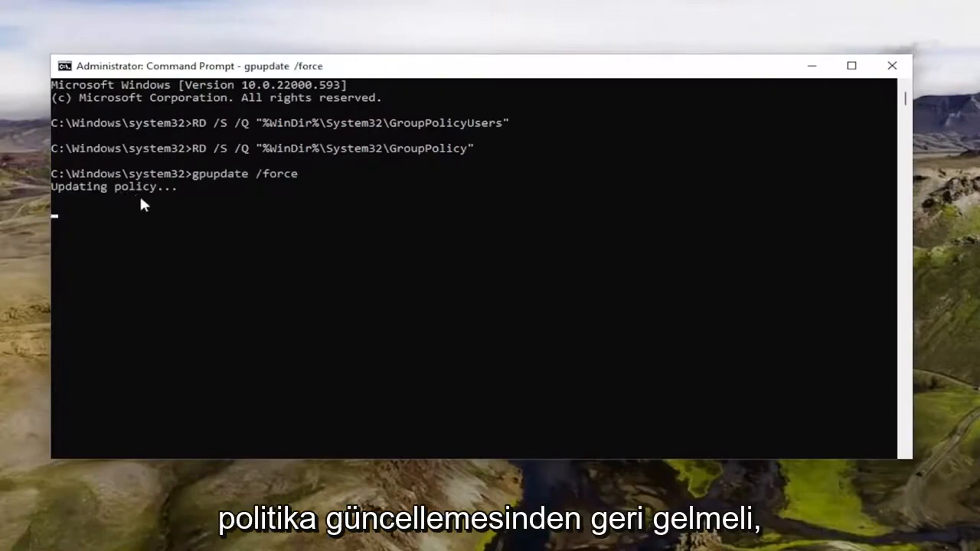
pyautogui.moveTo(64, 234)
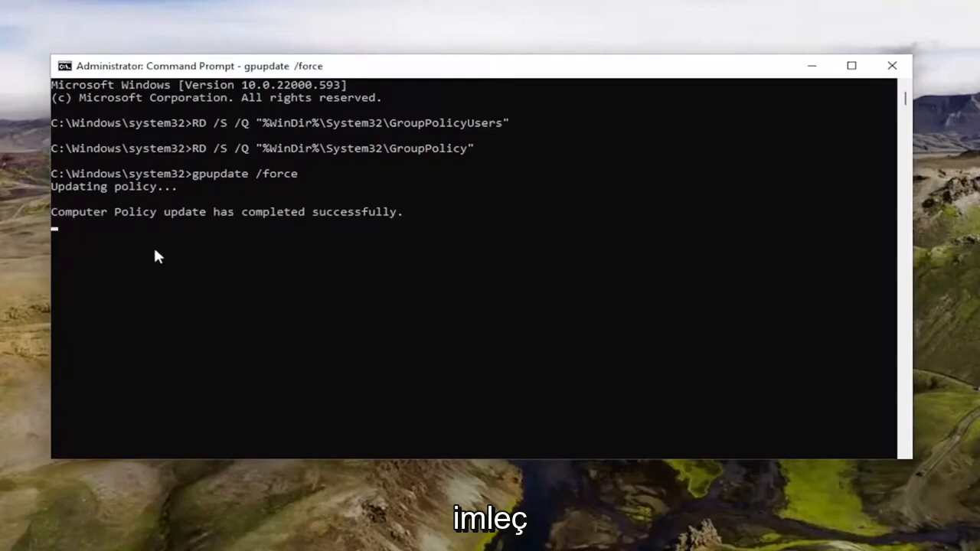
pyautogui.moveTo(134, 235)
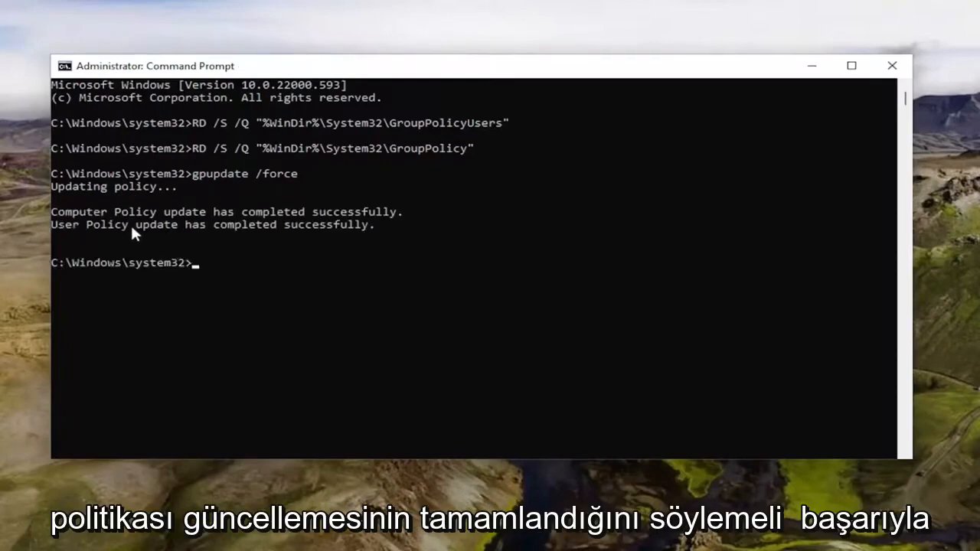
pyautogui.moveTo(190, 231)
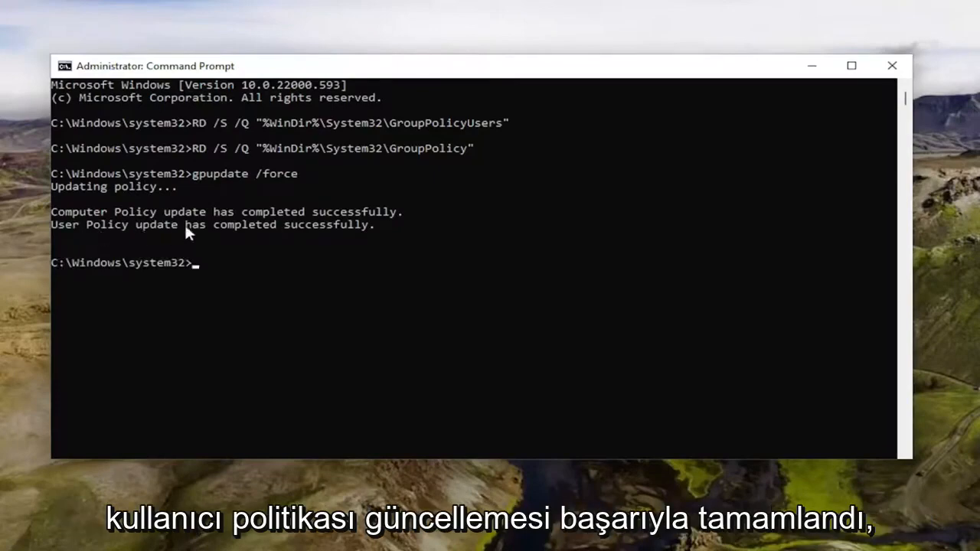
pyautogui.moveTo(226, 254)
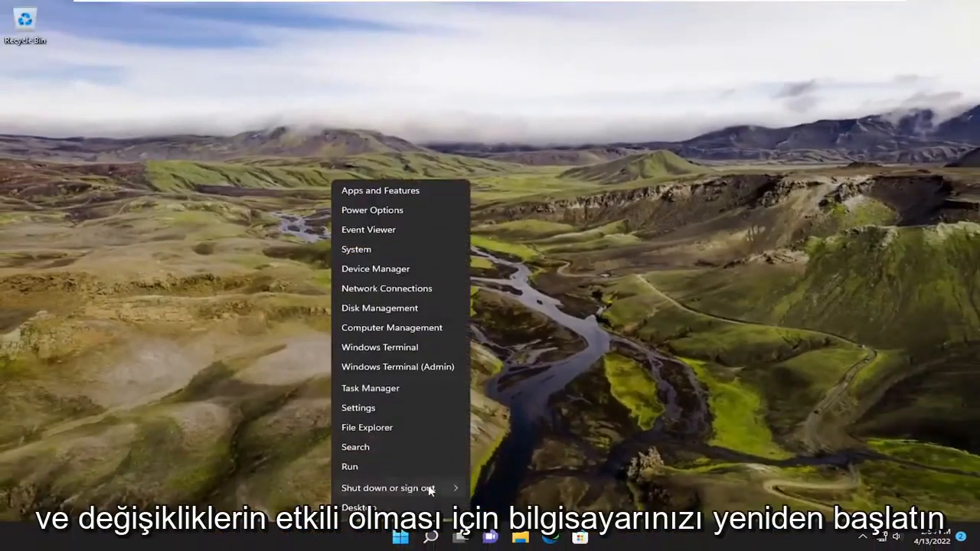
# - Open the shutdown options and restart the PC
pyautogui.click(388, 487)
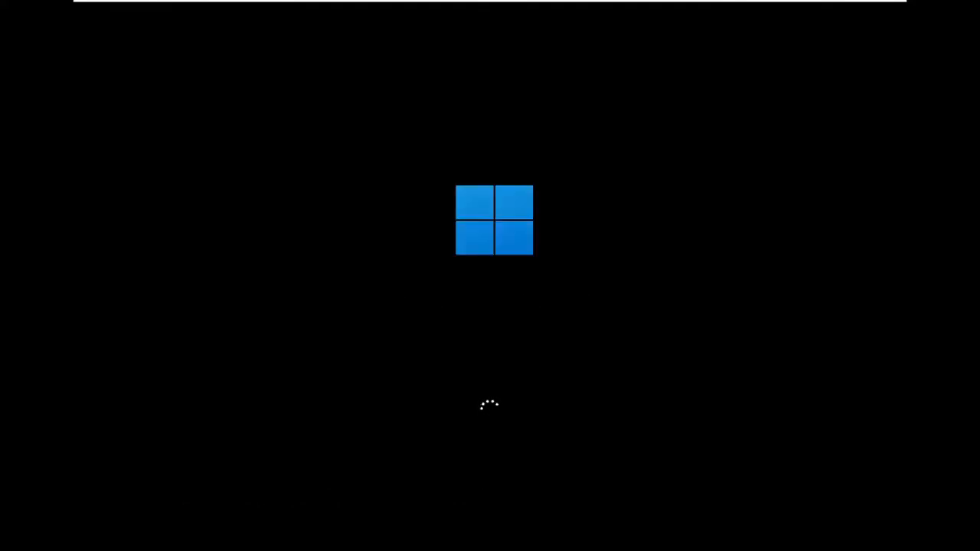